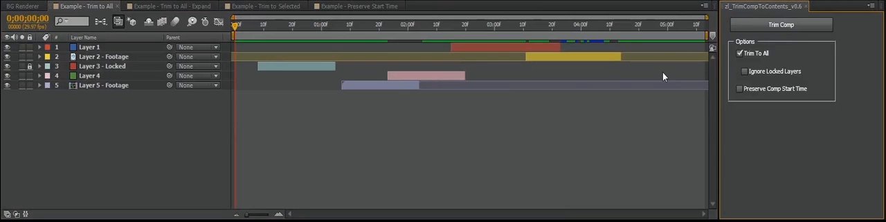
mouse_move(548, 119)
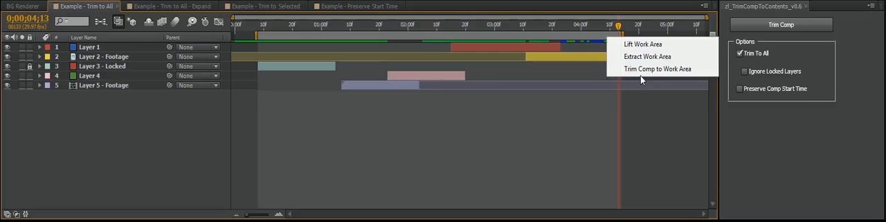
Trim the Trim to All comp to its work area, ending around 4;13
click(657, 69)
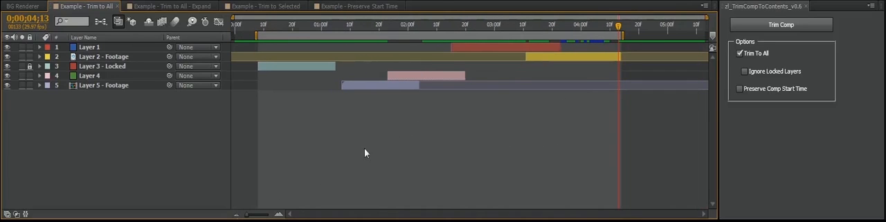
mouse_move(533, 23)
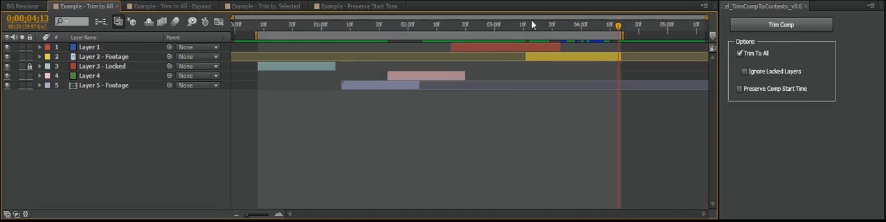
Run Trim Comp with Trim To All to extend the comp to about 5:12
click(781, 24)
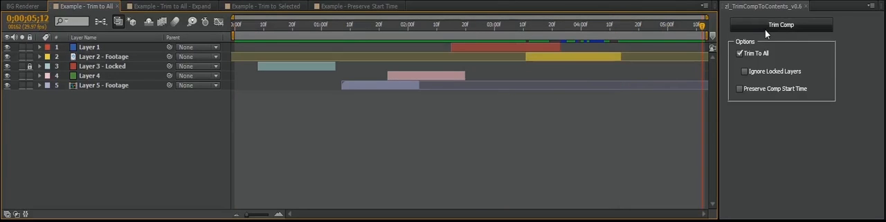
click(781, 25)
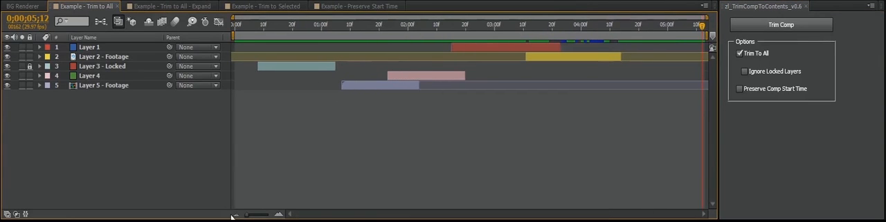
mouse_move(361, 129)
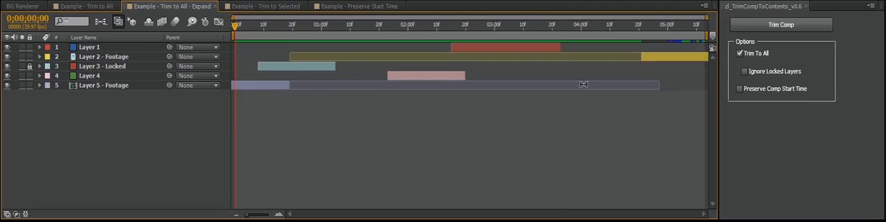
Switch to the 'Example - Trim to All - Expand' comp and review its layers
click(781, 24)
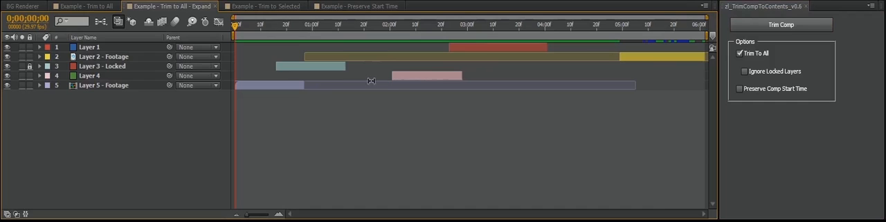
mouse_move(286, 34)
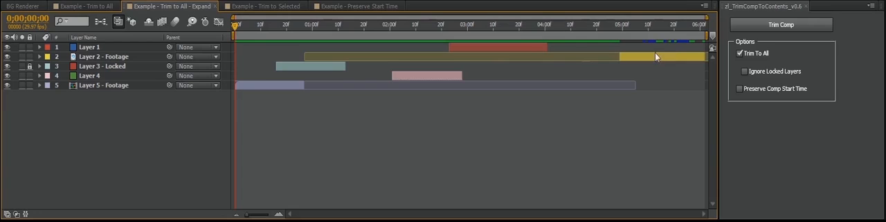
mouse_move(721, 29)
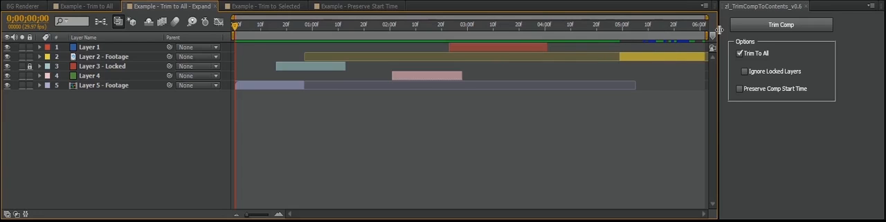
mouse_move(683, 73)
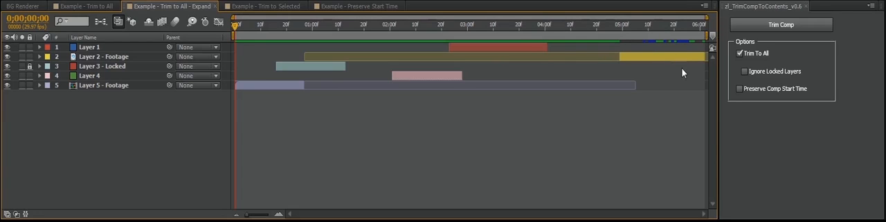
mouse_move(617, 56)
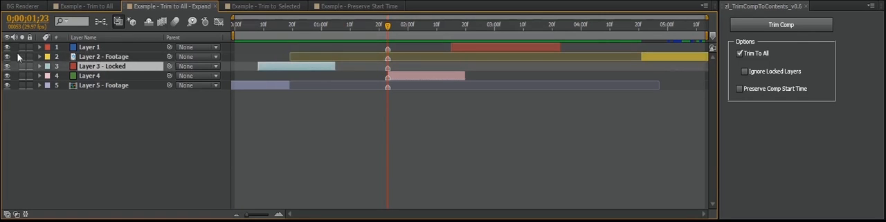
Run Trim Comp with Trim To All so the comp covers the long footage layer
click(782, 25)
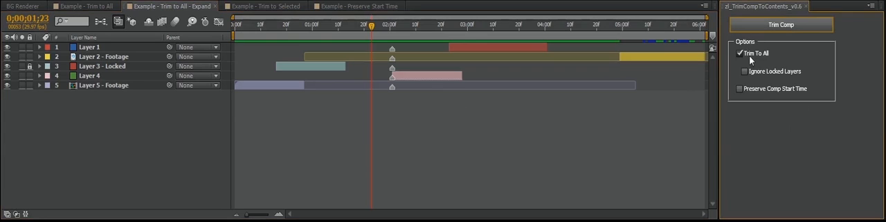
mouse_move(767, 59)
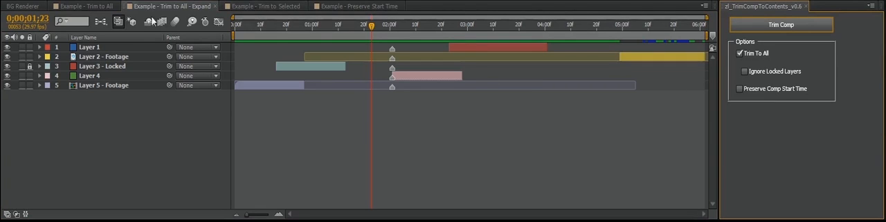
Open the Trim to Selected comp, uncheck Trim To All, and run Trim Comp with nothing selected
click(263, 6)
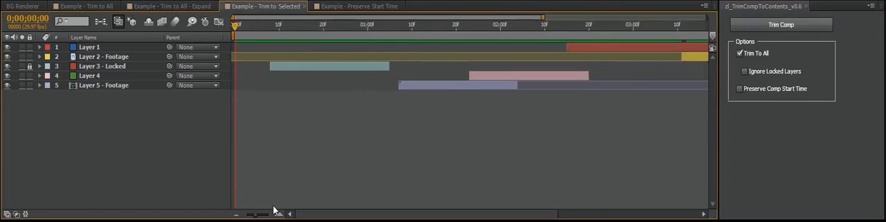
click(781, 24)
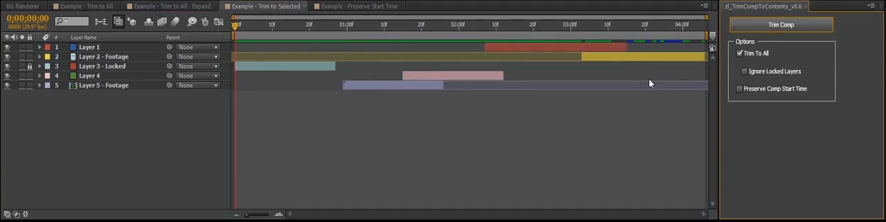
click(782, 24)
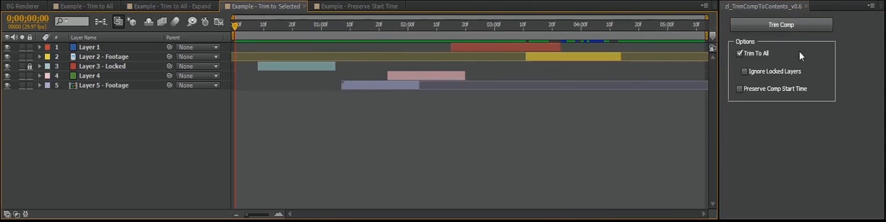
click(739, 52)
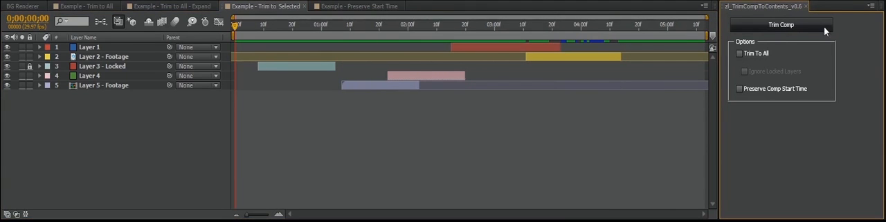
click(780, 25)
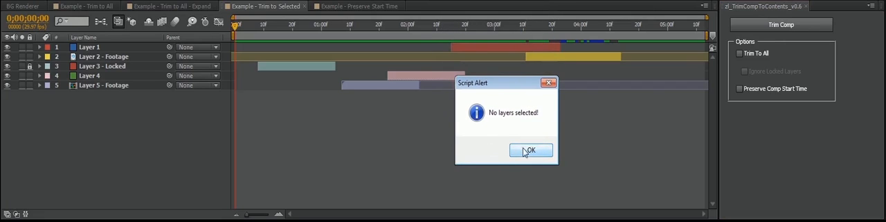
Dismiss the 'No layers selected!' alert, rerun Trim Comp, then deselect Layer 1 and Layer 5
click(530, 151)
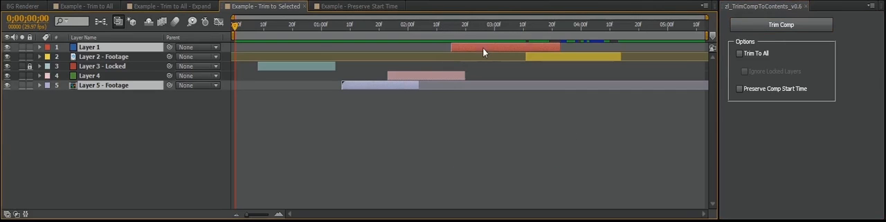
click(782, 25)
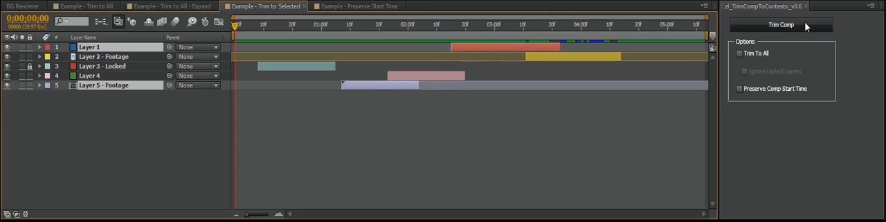
click(781, 25)
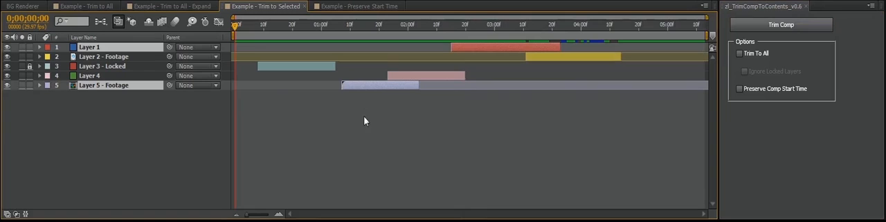
mouse_move(374, 128)
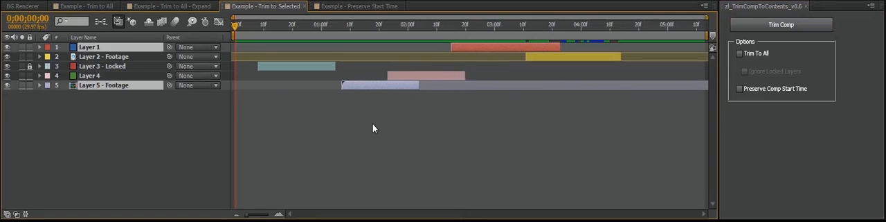
click(739, 53)
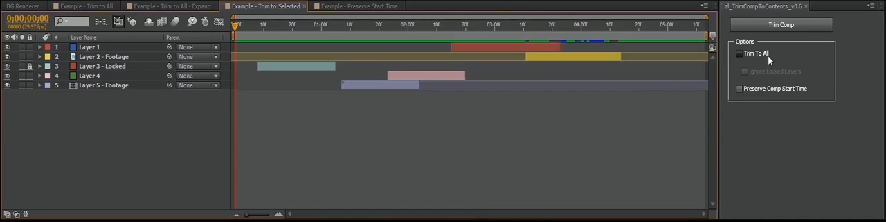
Enable Trim To All and Ignore Locked Layers, run Trim Comp, then undo the trim
click(739, 53)
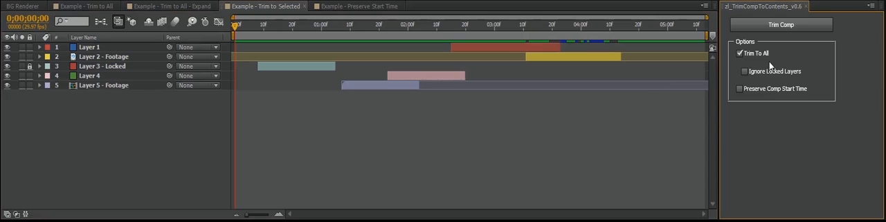
mouse_move(775, 82)
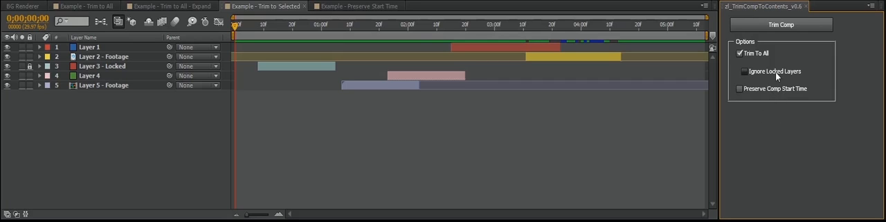
click(739, 70)
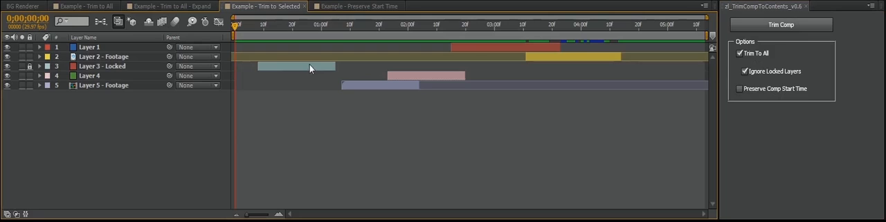
click(781, 24)
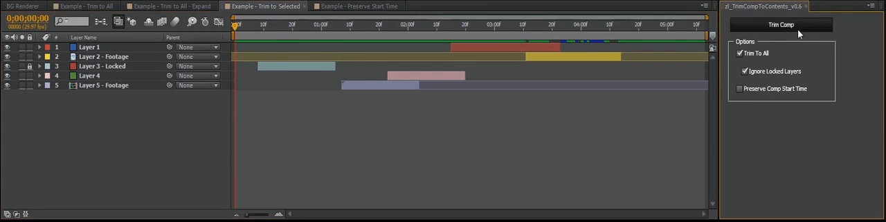
click(781, 24)
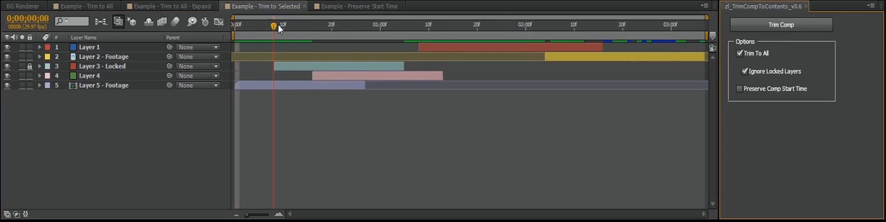
click(781, 24)
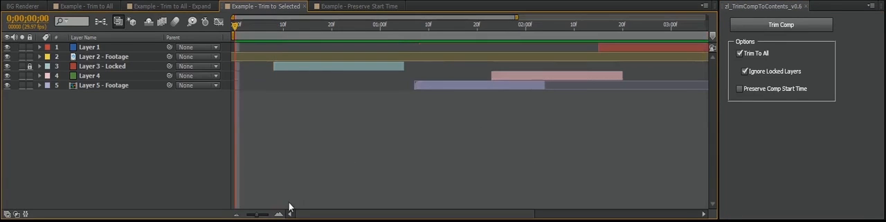
click(781, 24)
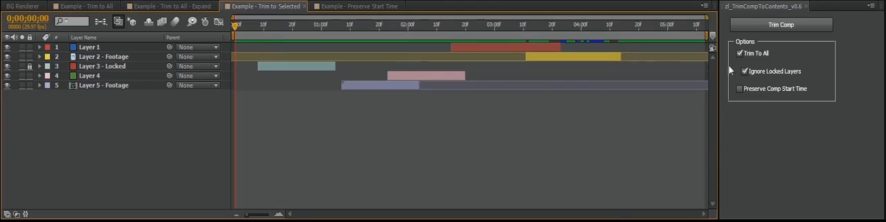
Turn off Ignore Locked Layers and rerun Trim Comp to include the locked layer
click(745, 71)
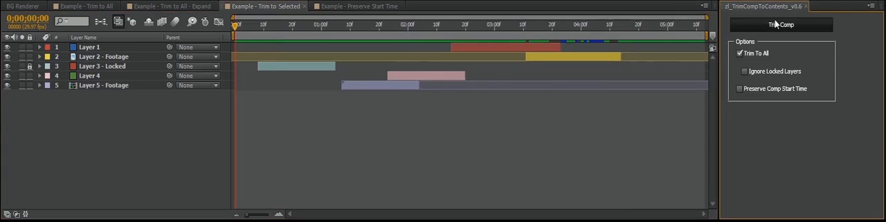
click(781, 24)
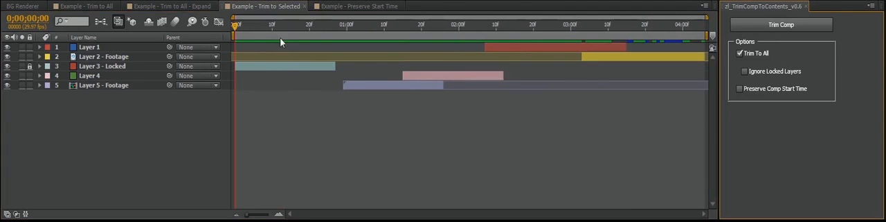
mouse_move(283, 56)
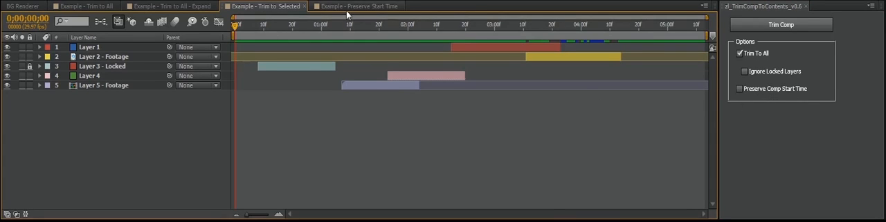
Open the Preserve Start Time comp, enable Preserve Comp Start Time, and trim it to its layers
click(356, 7)
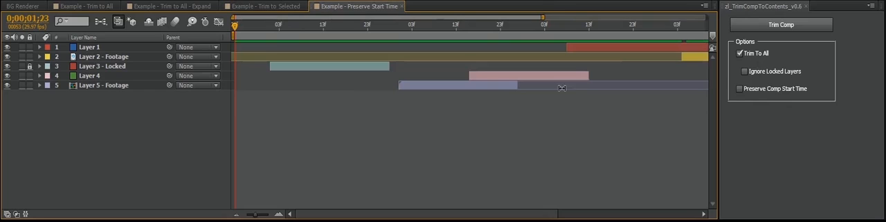
click(781, 24)
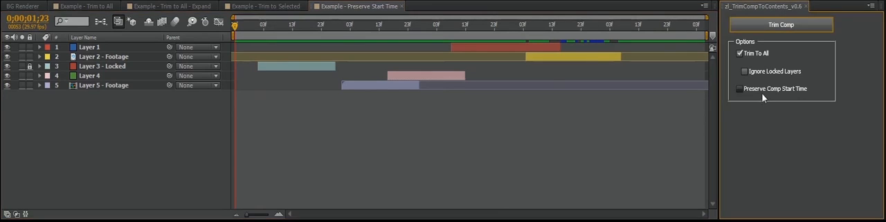
click(739, 88)
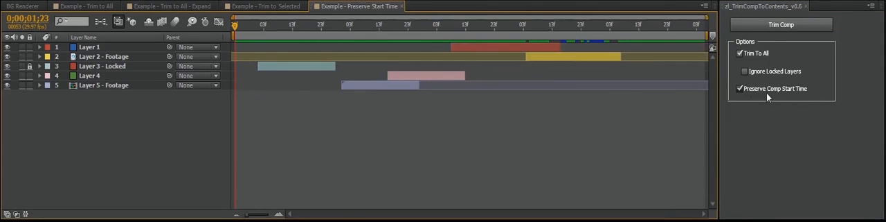
click(740, 88)
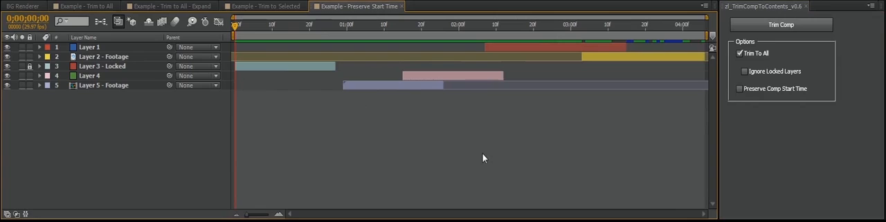
mouse_move(772, 99)
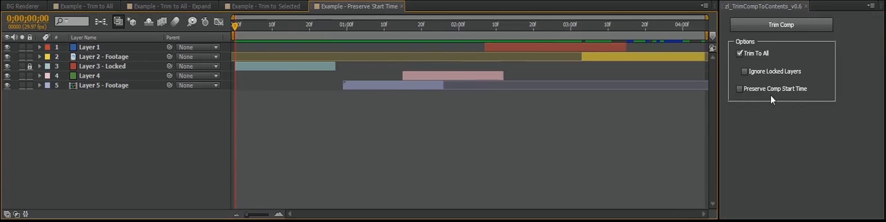